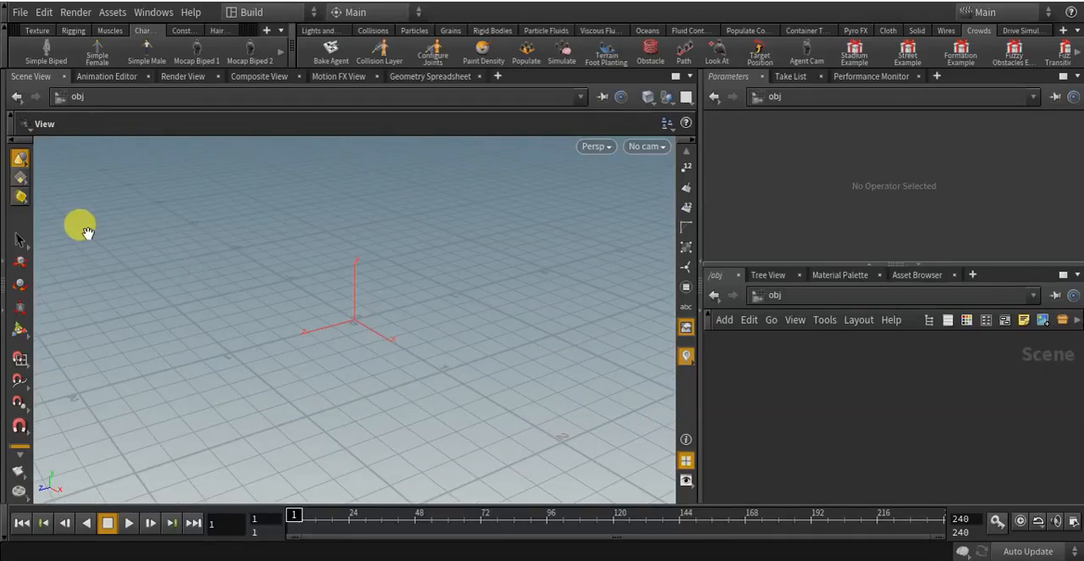
pyautogui.moveTo(284, 42)
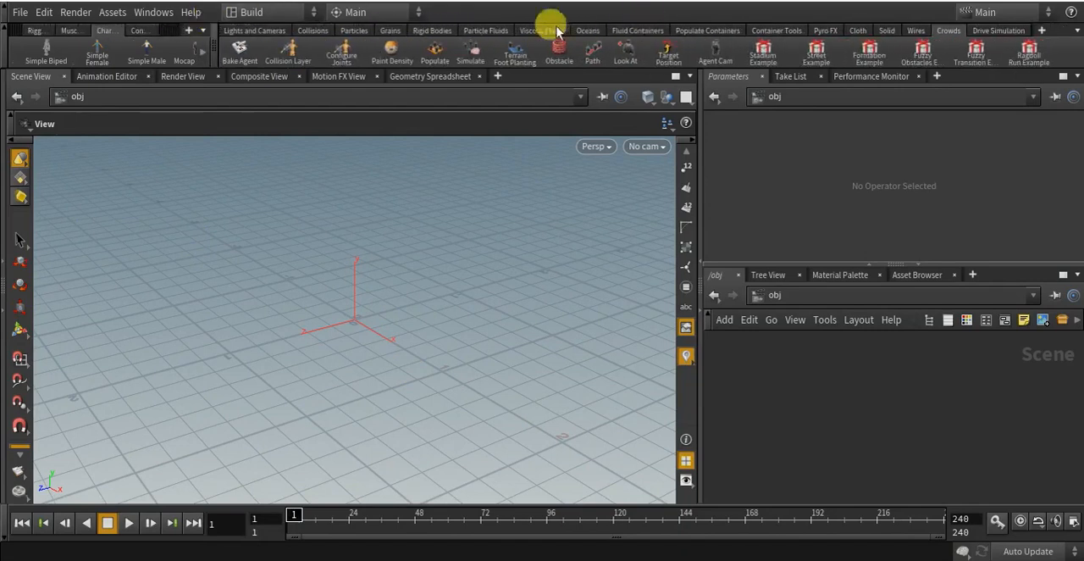
pyautogui.moveTo(592, 53)
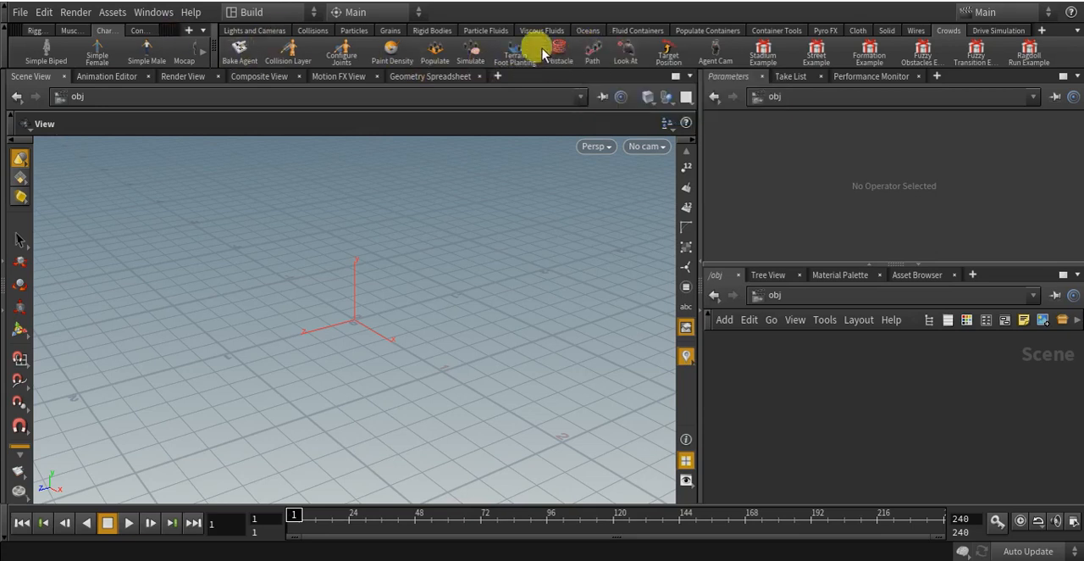
pyautogui.moveTo(203, 35)
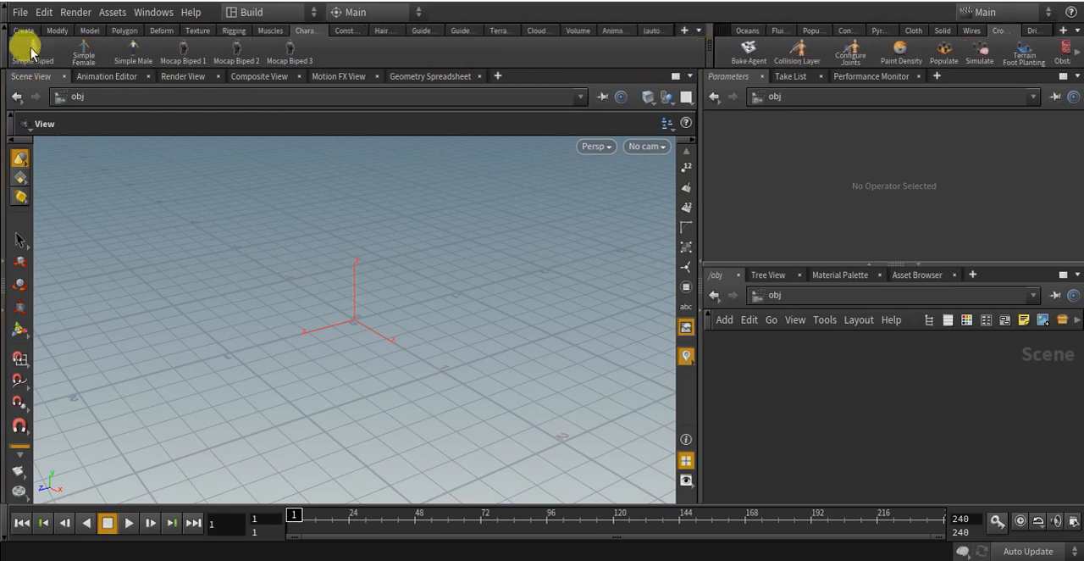
# Add a 10-by-10, 4-unit grid plane from the Create shelf and dolly out to view it
pyautogui.click(23, 30)
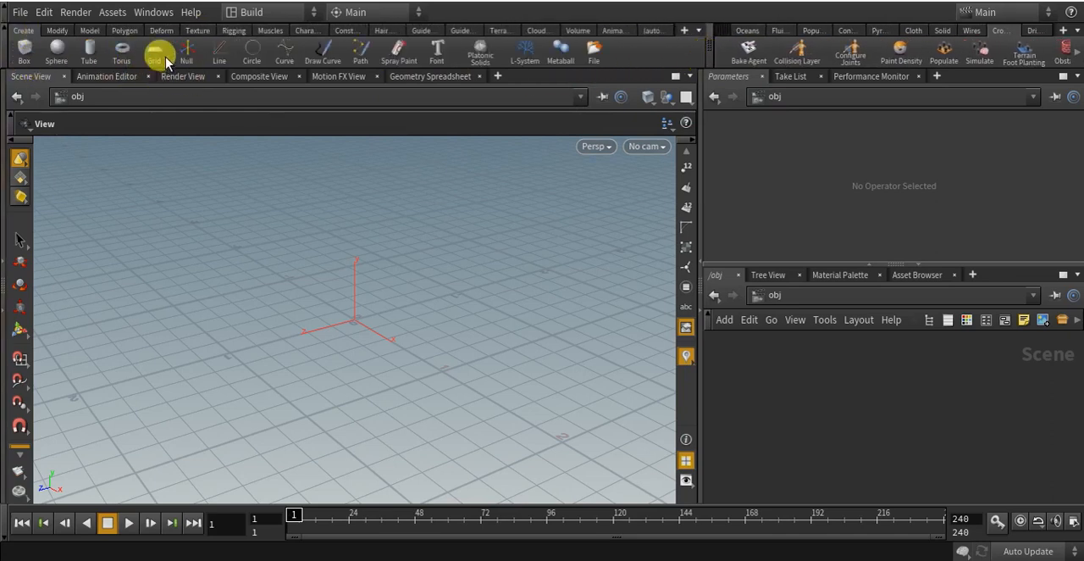
pyautogui.moveTo(159, 51)
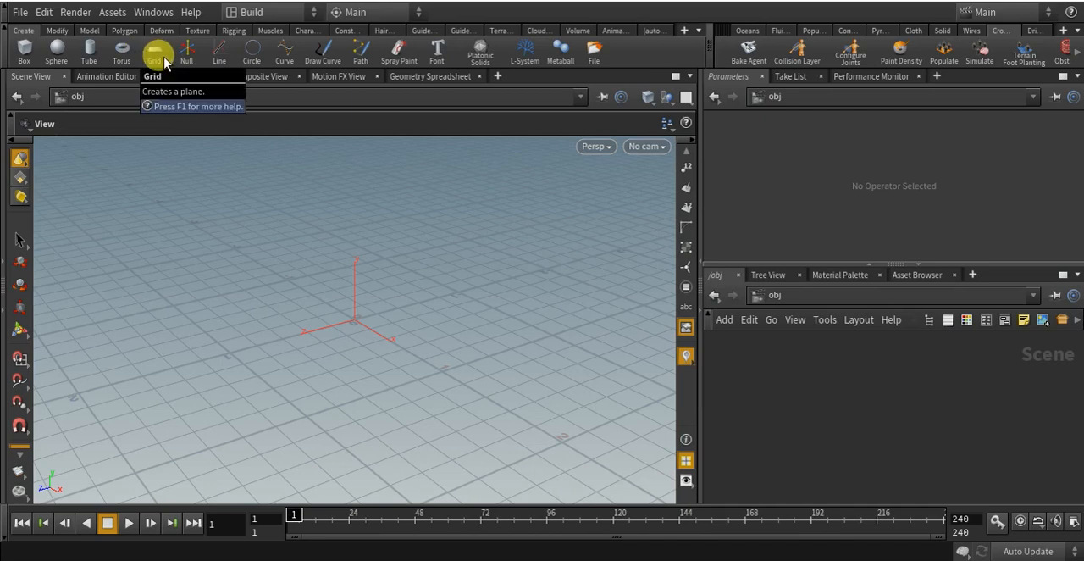
pyautogui.click(155, 51)
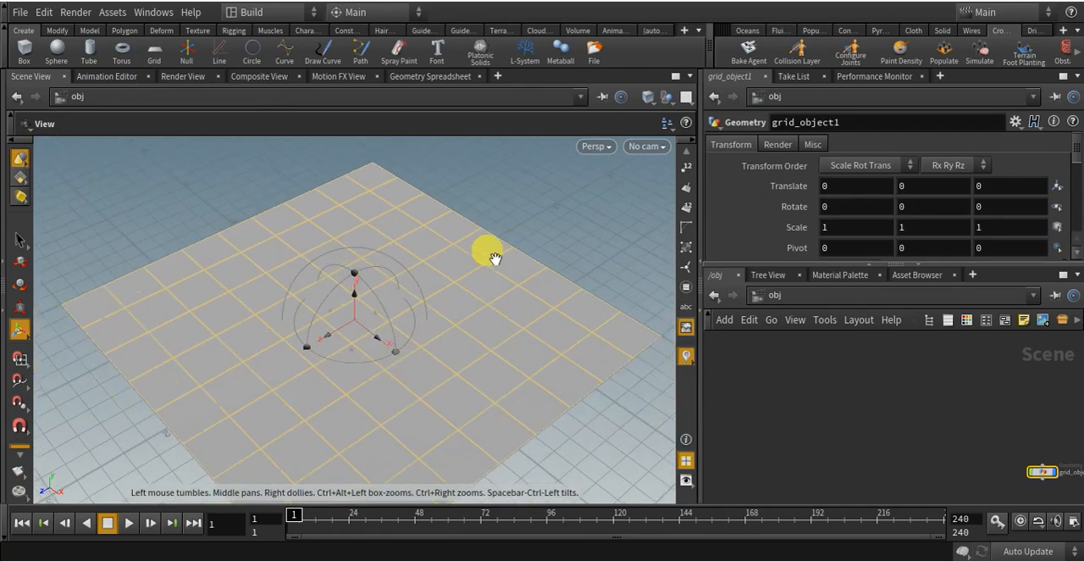
pyautogui.moveTo(492, 257); pyautogui.dragTo(449, 257)
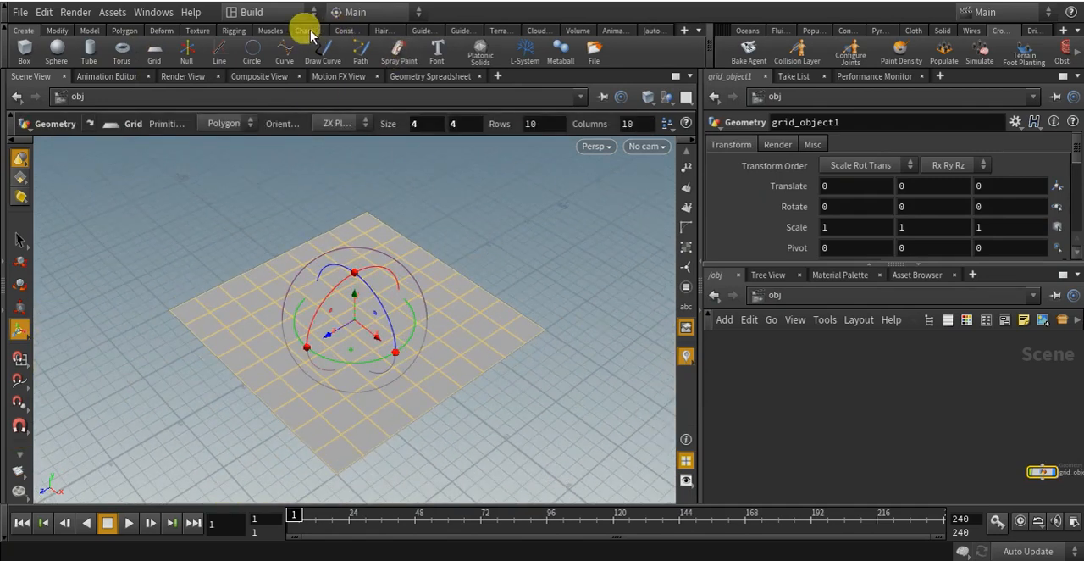
# Add Mocap Biped 3 from the Characters shelf and set its Animation Type to Runs
pyautogui.click(305, 30)
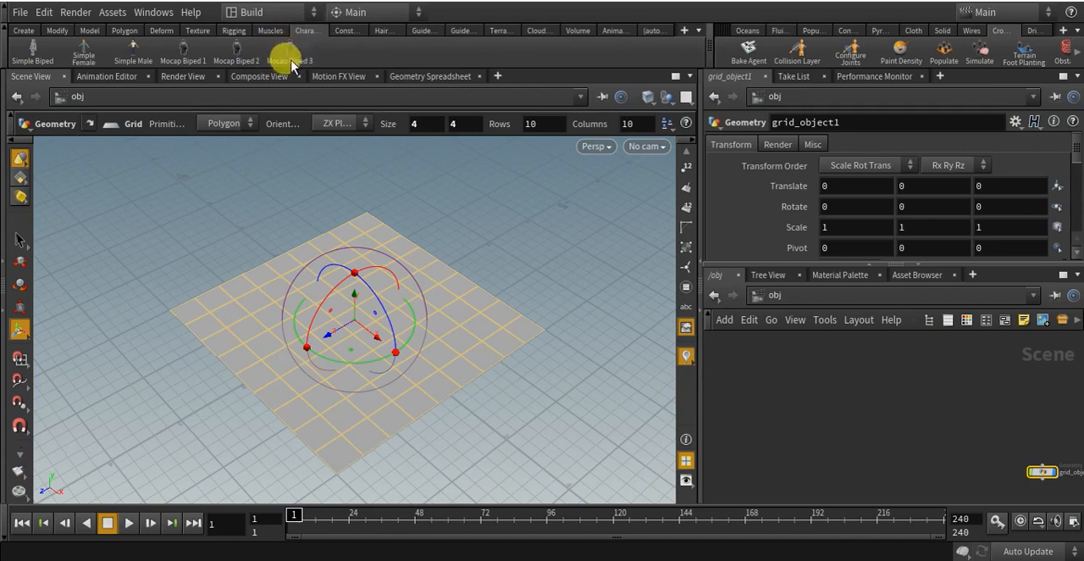
pyautogui.click(289, 51)
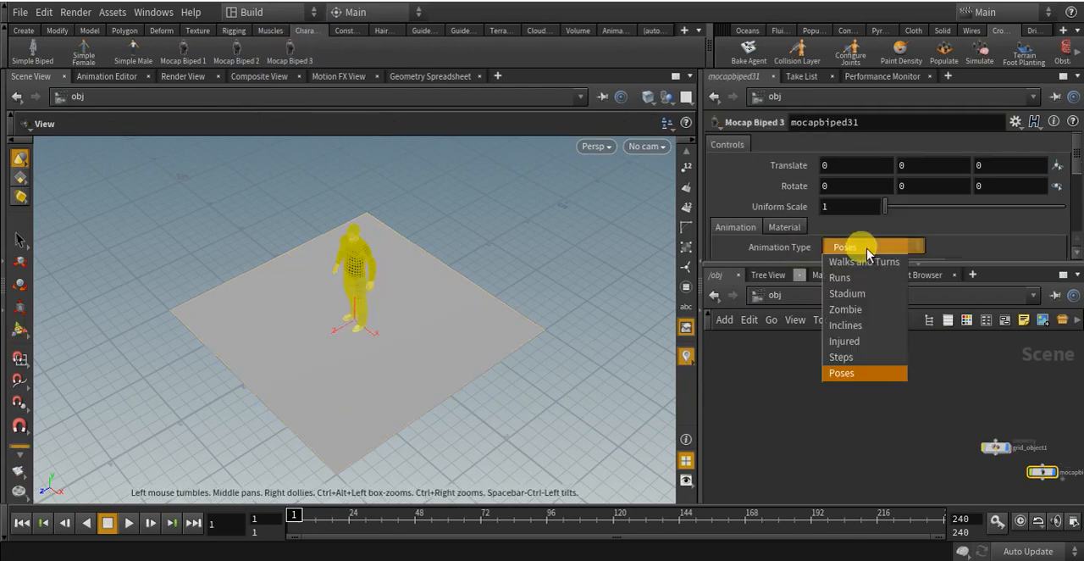
pyautogui.moveTo(857, 277)
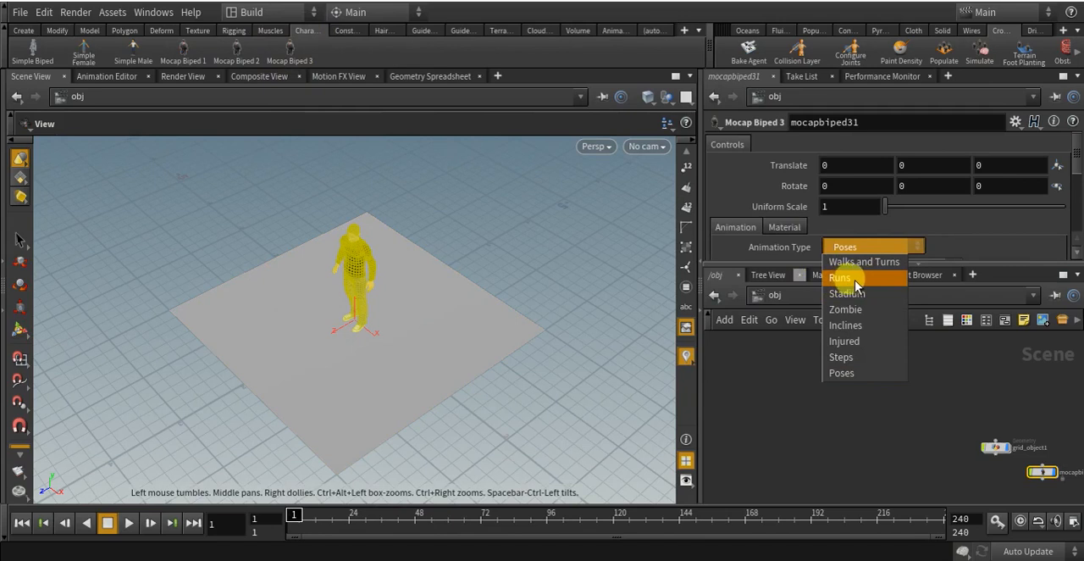
pyautogui.click(840, 277)
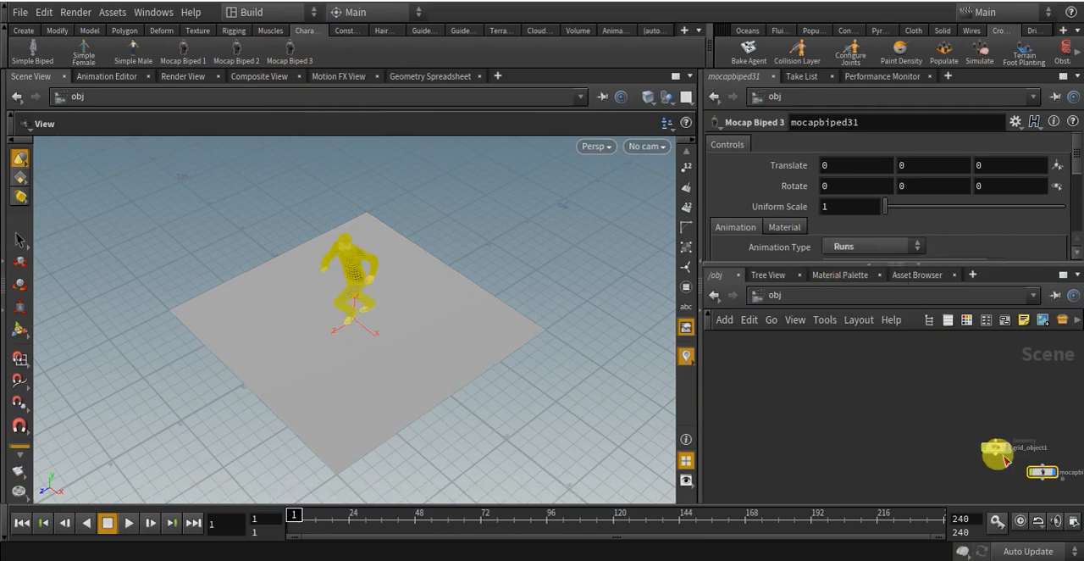
pyautogui.press('h')
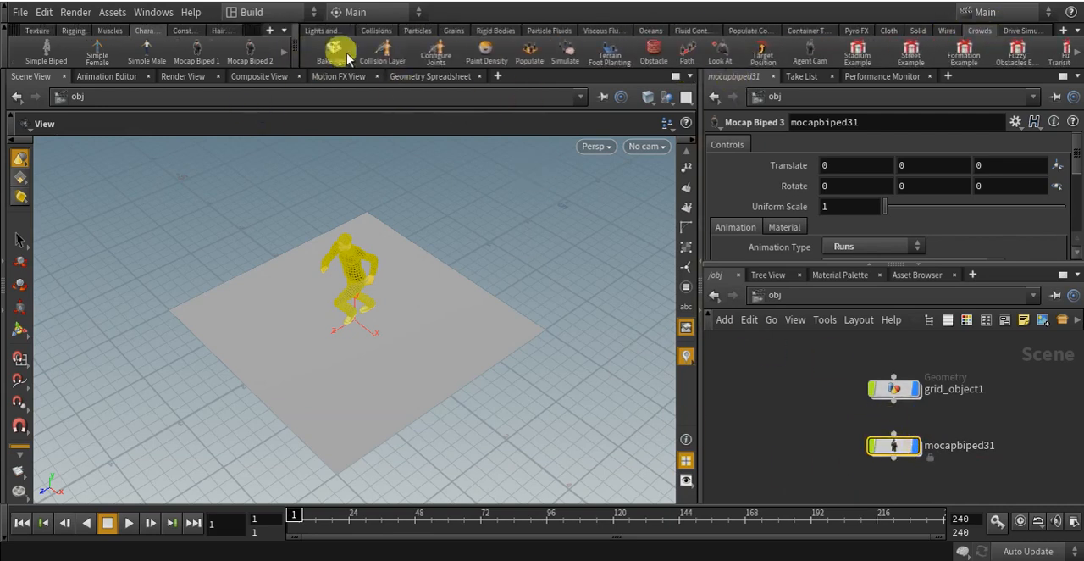
# Bake Agent with the suggested agent name, the hj clip, and the default foot-locking joints
pyautogui.click(325, 53)
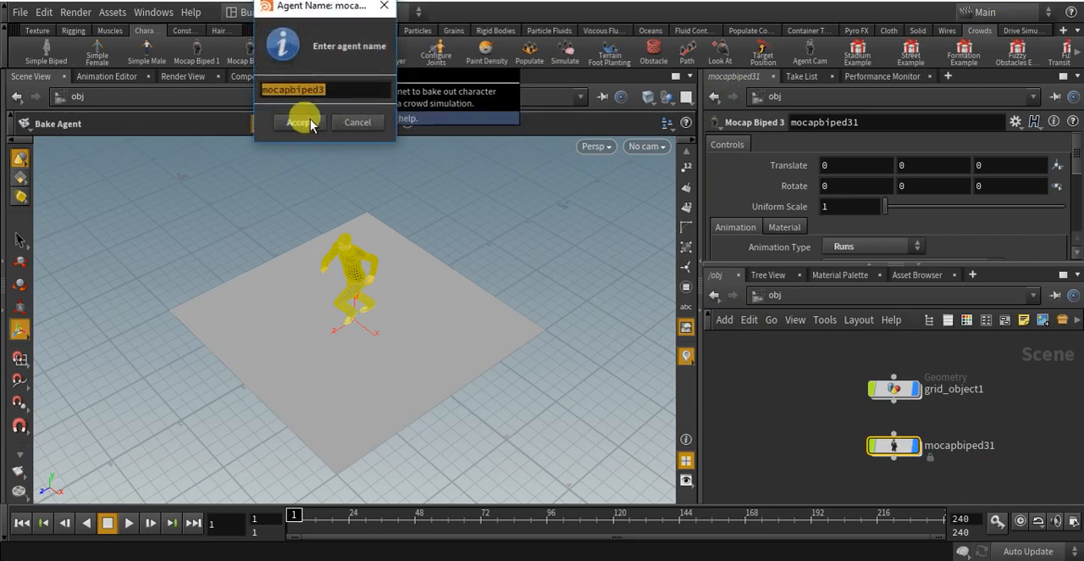
pyautogui.click(298, 122)
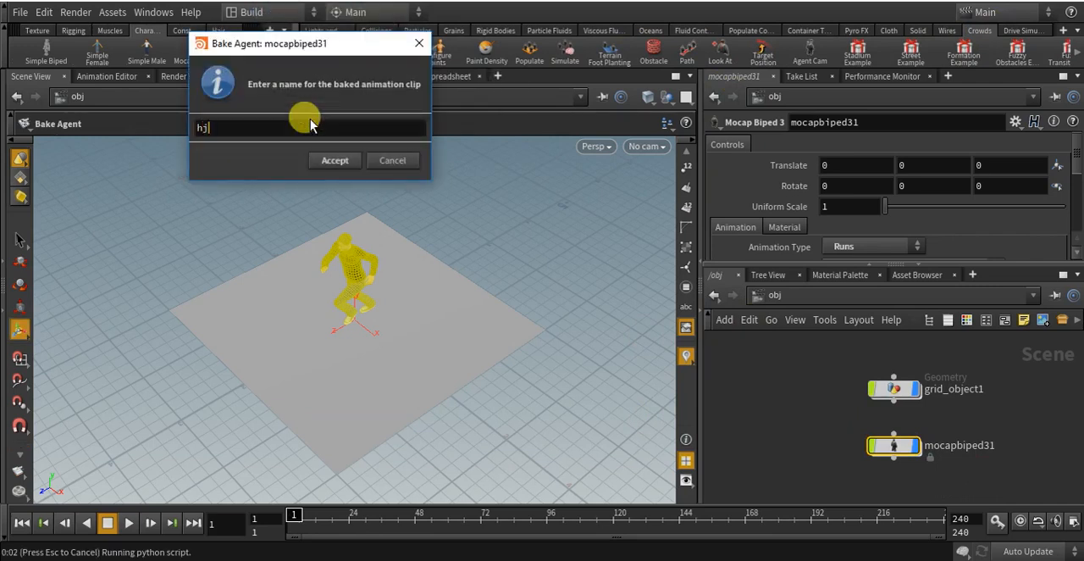
pyautogui.click(334, 160)
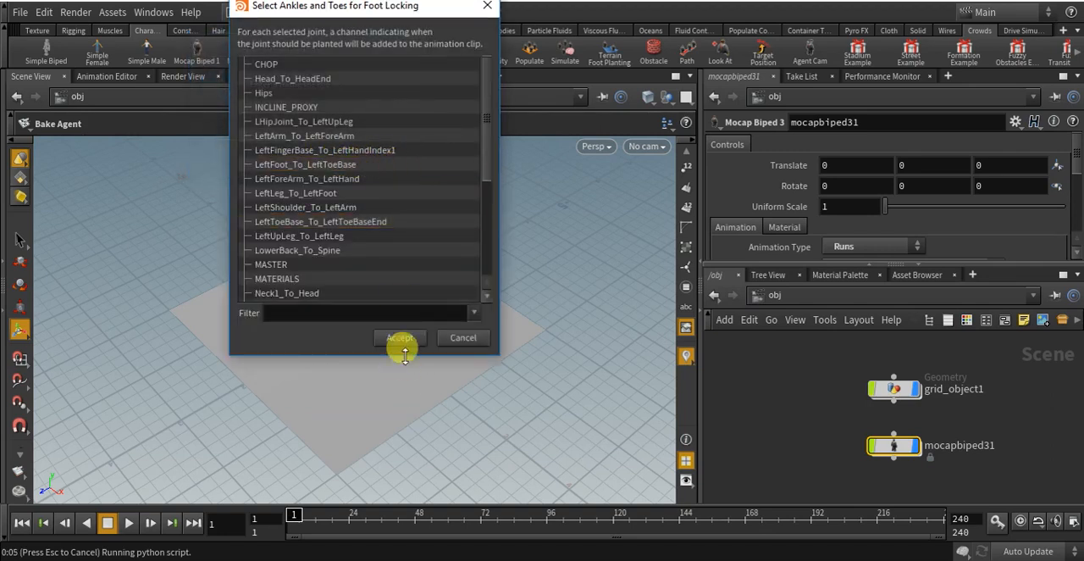
pyautogui.click(399, 338)
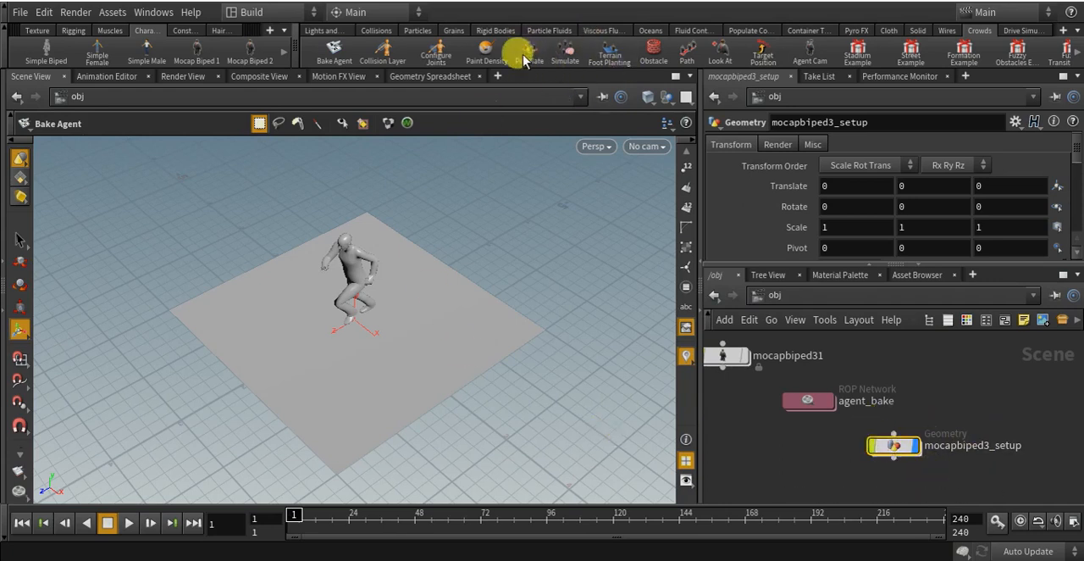
# Populate a crowd of running agents using the grid as the terrain
pyautogui.click(528, 52)
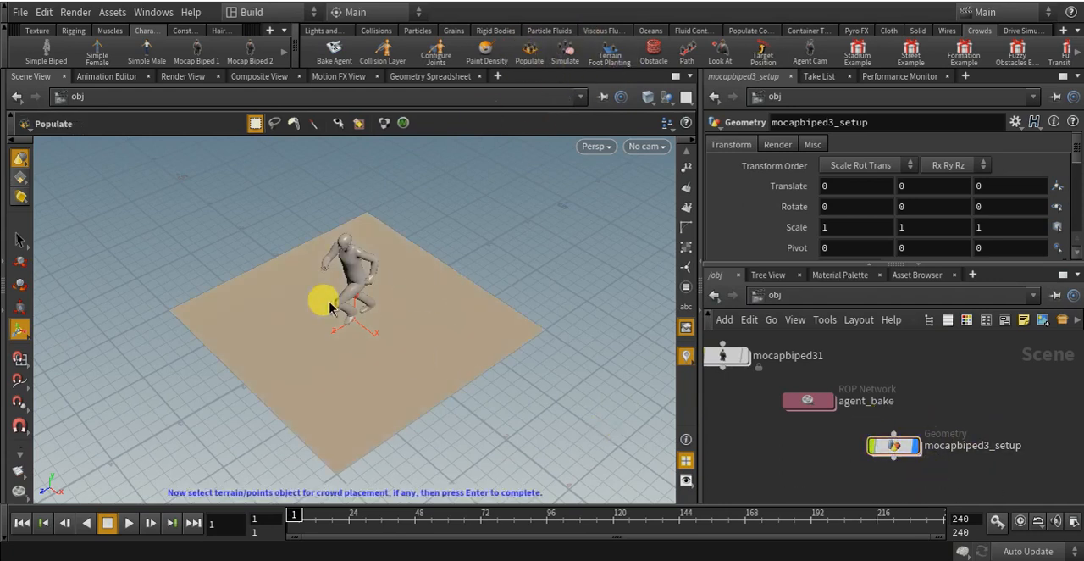
pyautogui.click(398, 339)
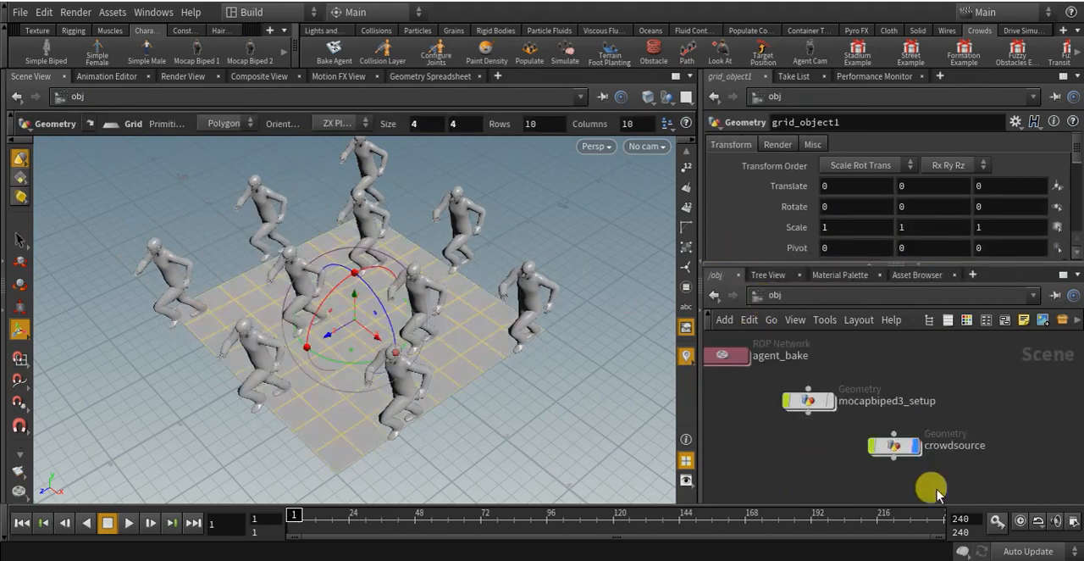
# Run Simulate from the Crowds shelf with hj accepted as the agents' state
pyautogui.click(894, 445)
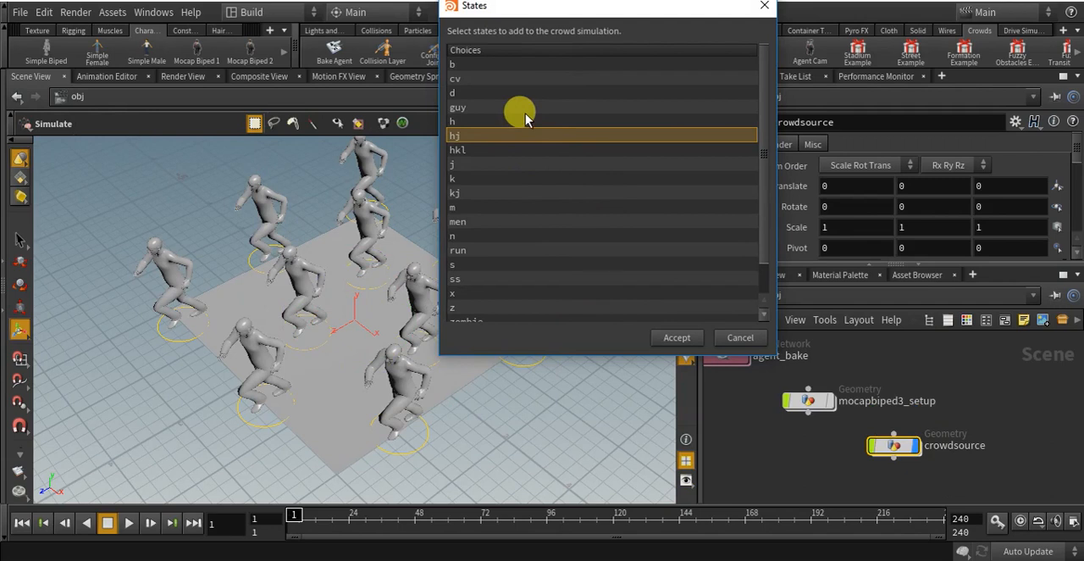
pyautogui.moveTo(519, 137)
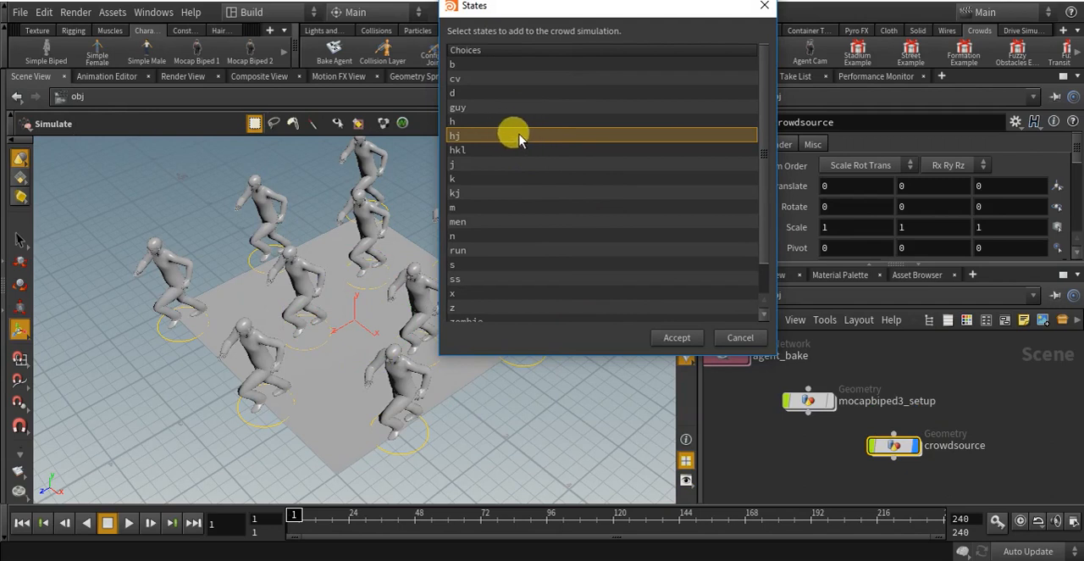
pyautogui.click(676, 337)
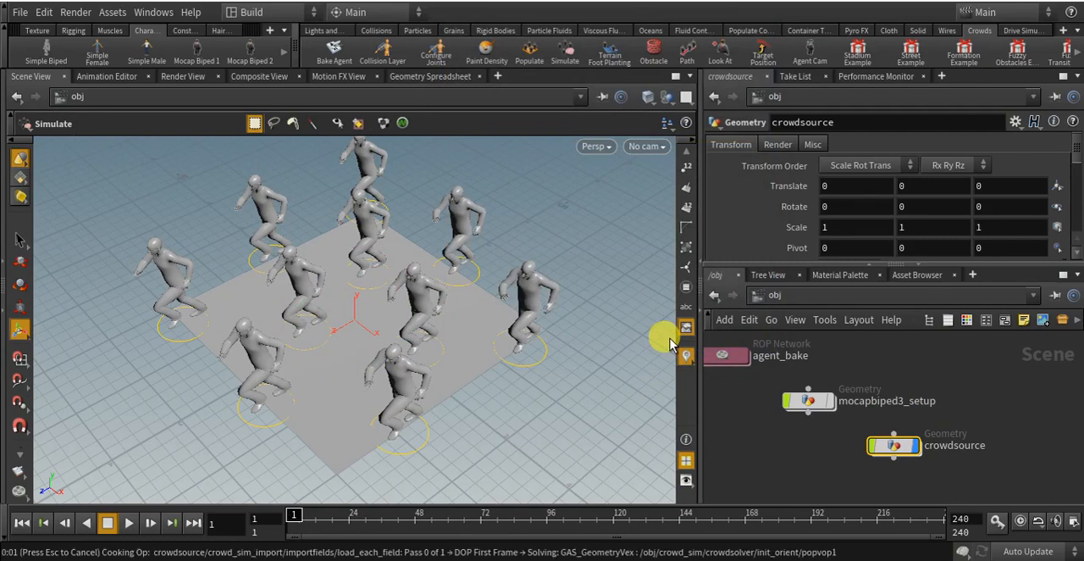
pyautogui.click(894, 445)
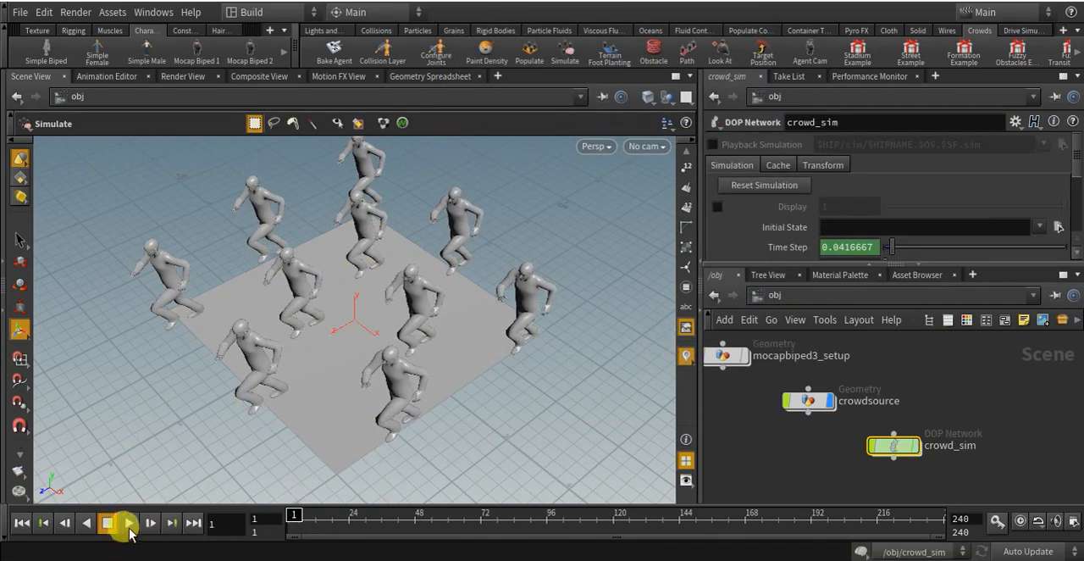
# Play the crowd simulation to cache about 160 frames, then jump back to frame 1
pyautogui.click(108, 523)
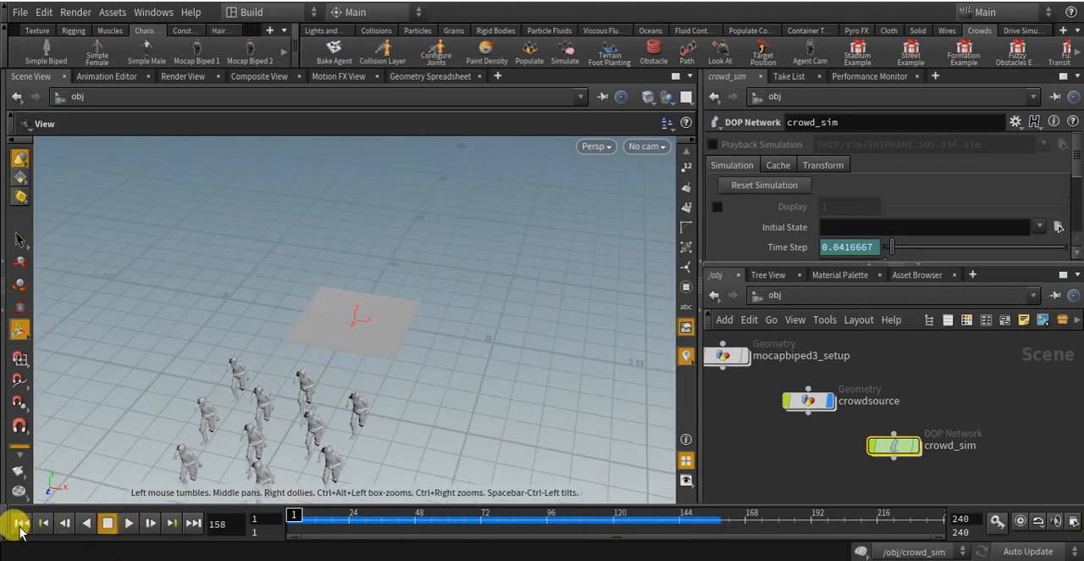
pyautogui.click(21, 523)
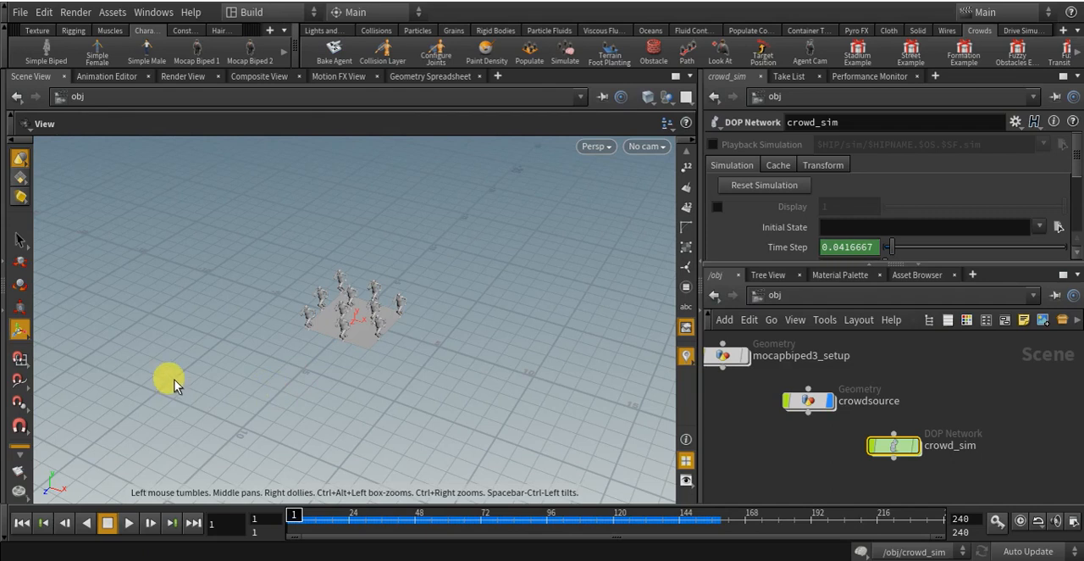
pyautogui.moveTo(297, 64)
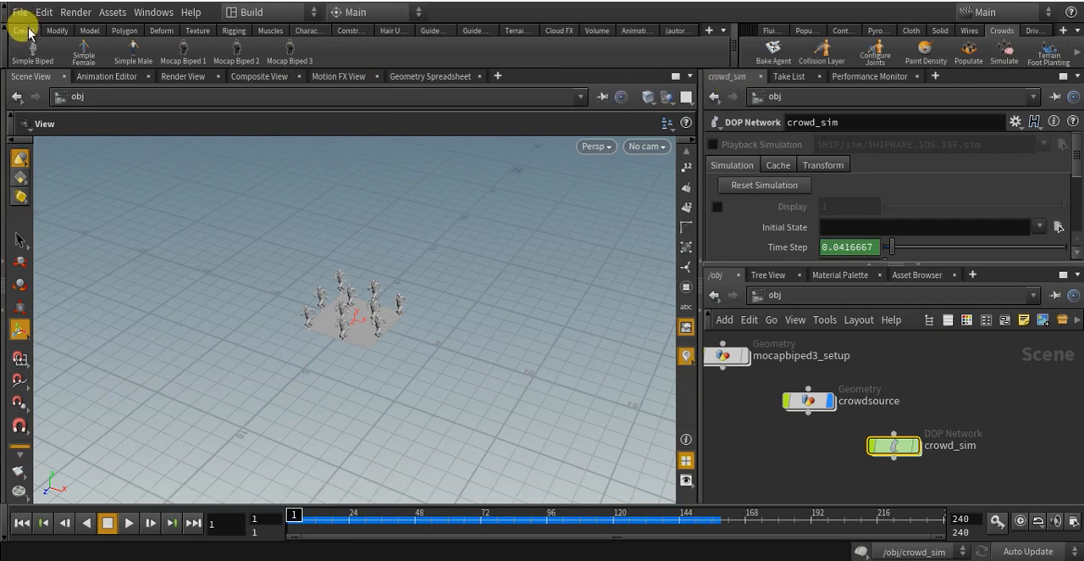
# Start the Path tool from the Create shelf and split the viewer into four views
pyautogui.click(23, 30)
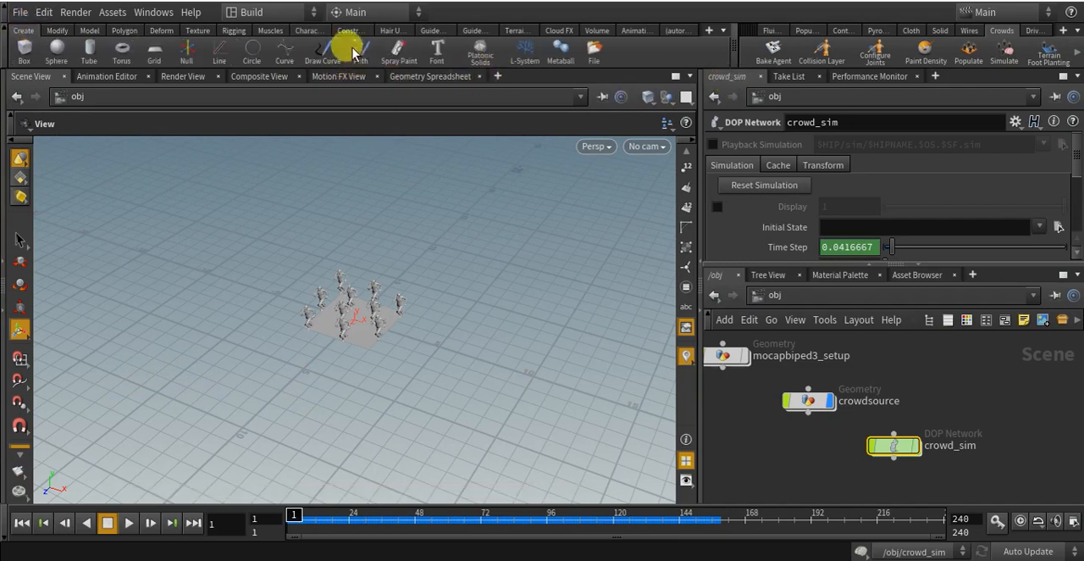
pyautogui.click(360, 51)
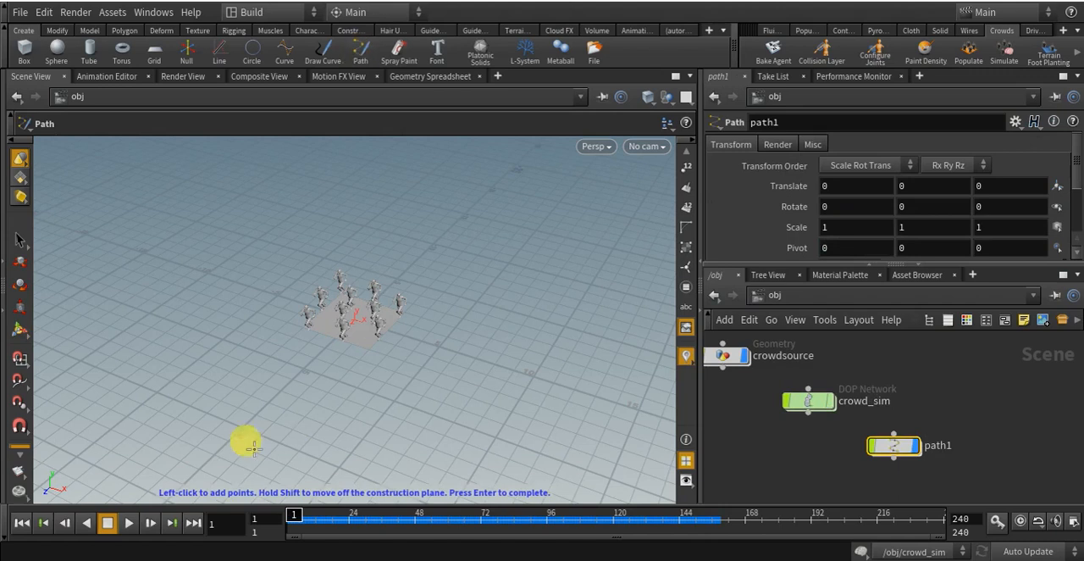
pyautogui.click(683, 97)
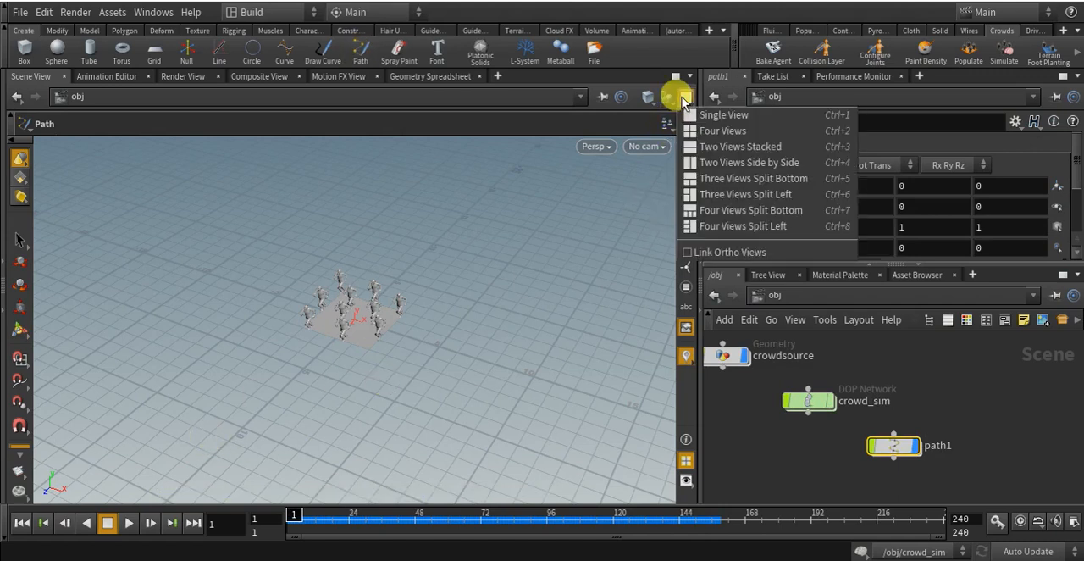
pyautogui.click(722, 130)
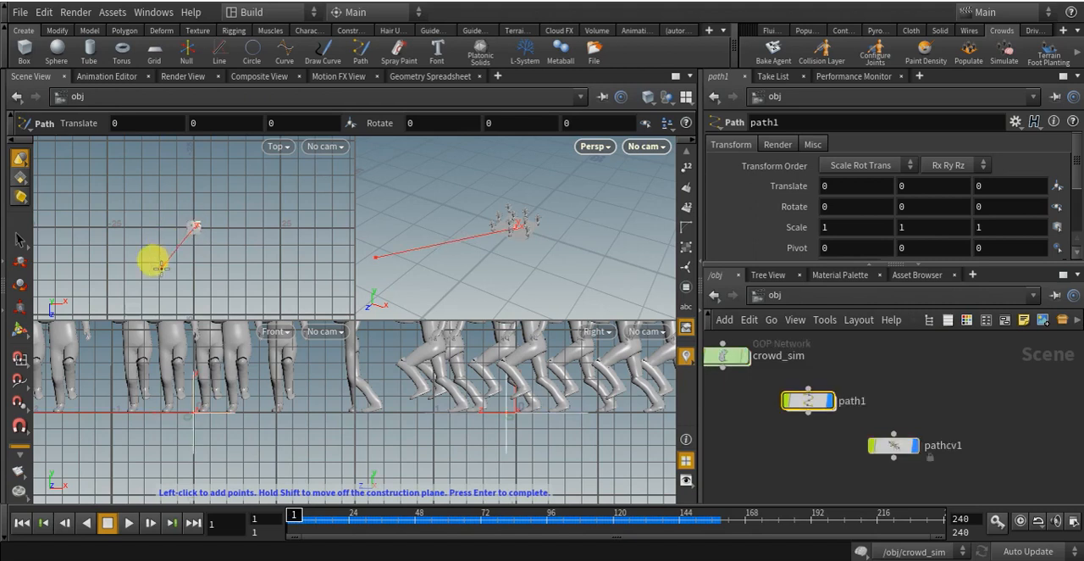
# Place path points in the Top view to form a loop around the crowd
pyautogui.click(157, 273)
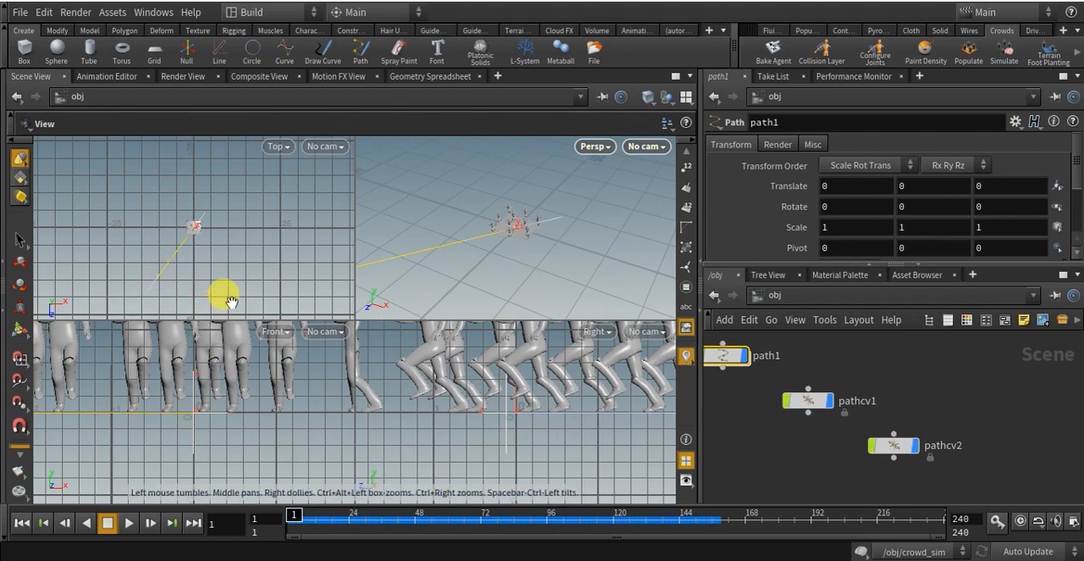
pyautogui.click(208, 262)
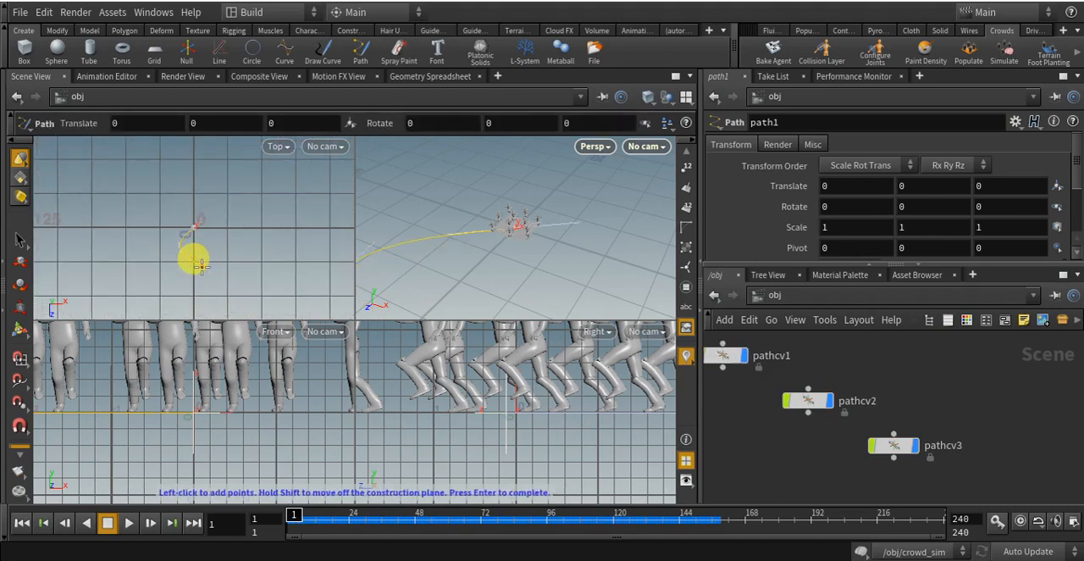
pyautogui.click(160, 296)
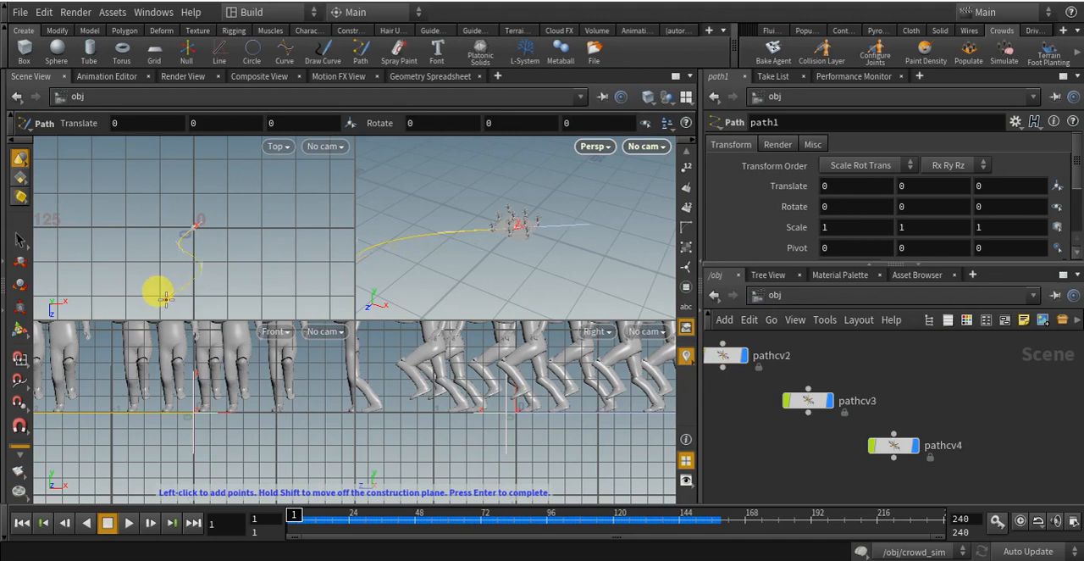
pyautogui.click(156, 203)
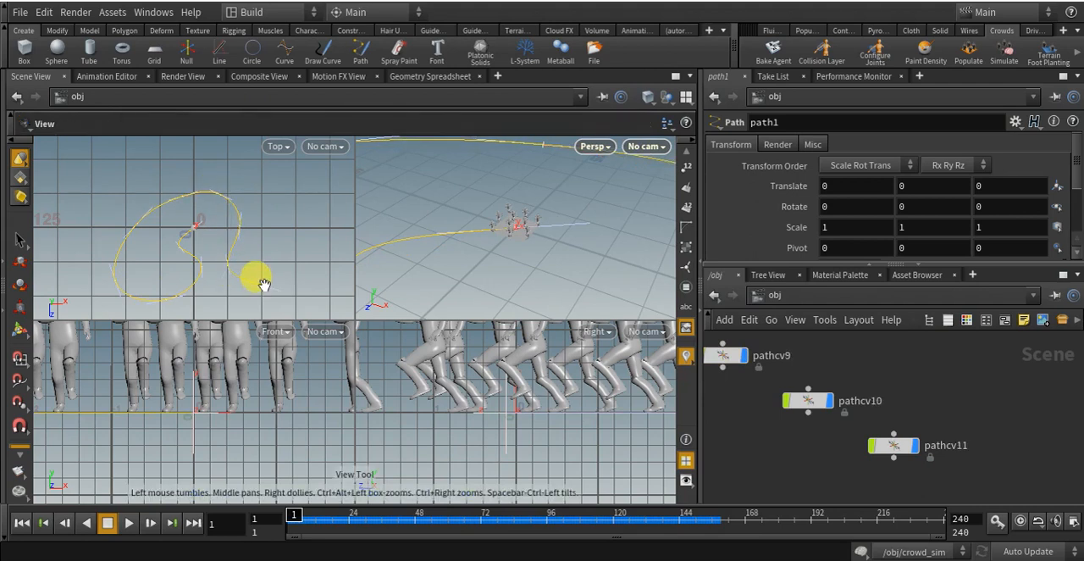
# Switch to a single perspective view, orbit to see path1 beside the crowd, and home all nodes
pyautogui.click(686, 97)
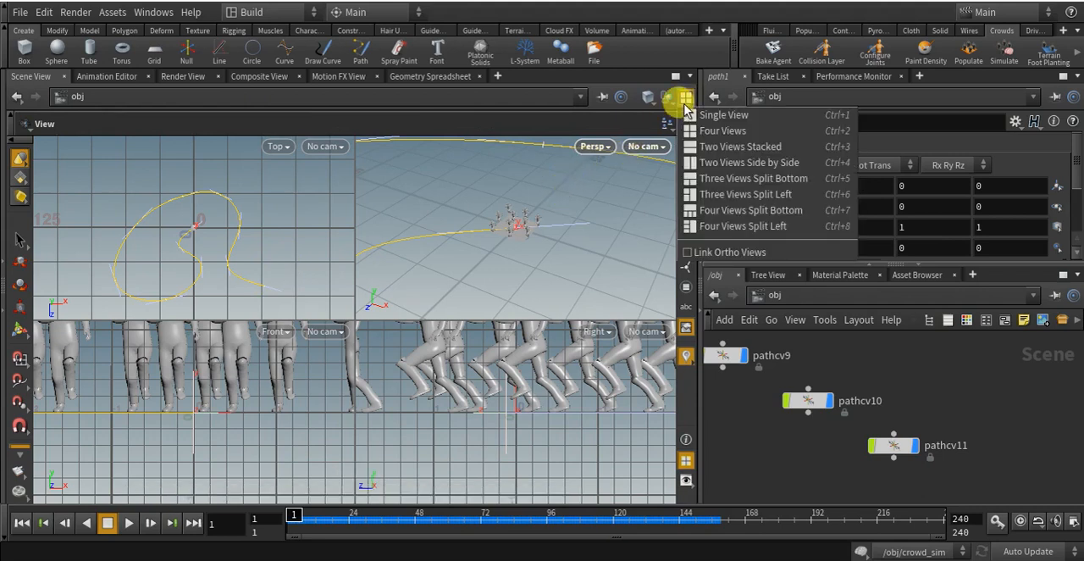
pyautogui.click(724, 115)
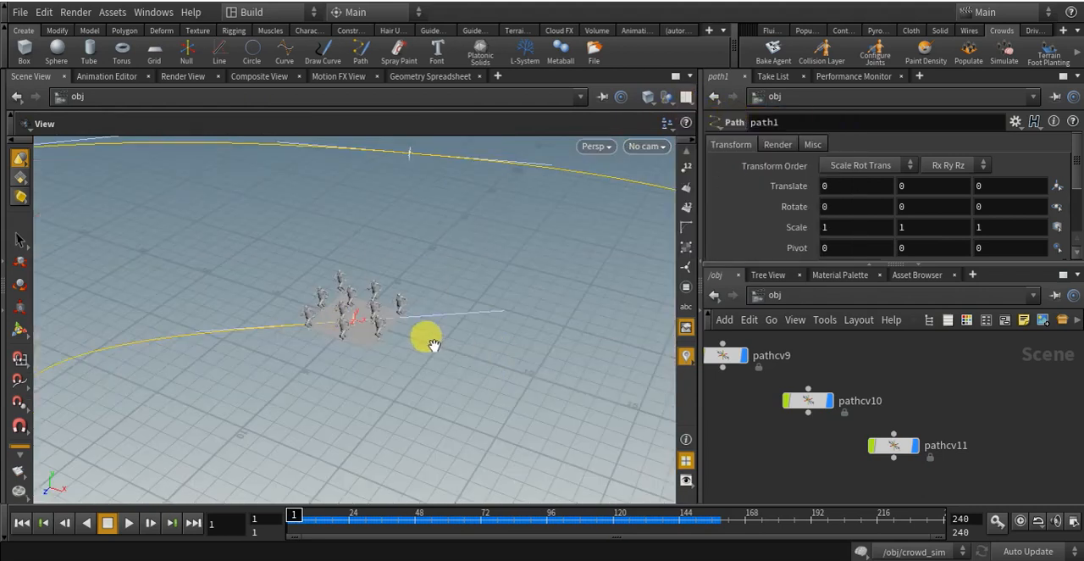
pyautogui.moveTo(432, 343); pyautogui.dragTo(284, 300)
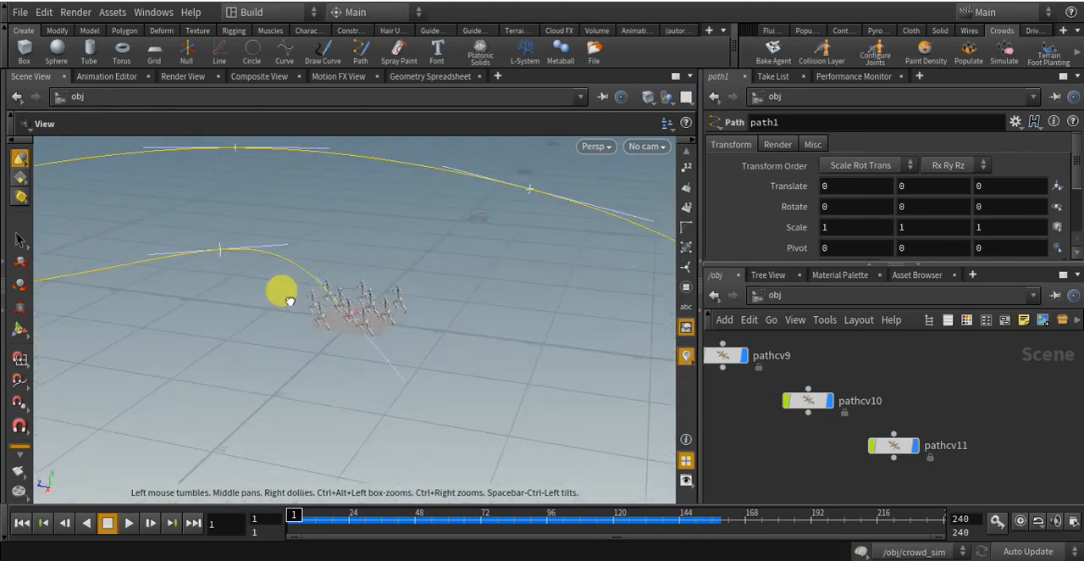
pyautogui.moveTo(283, 291); pyautogui.dragTo(377, 219)
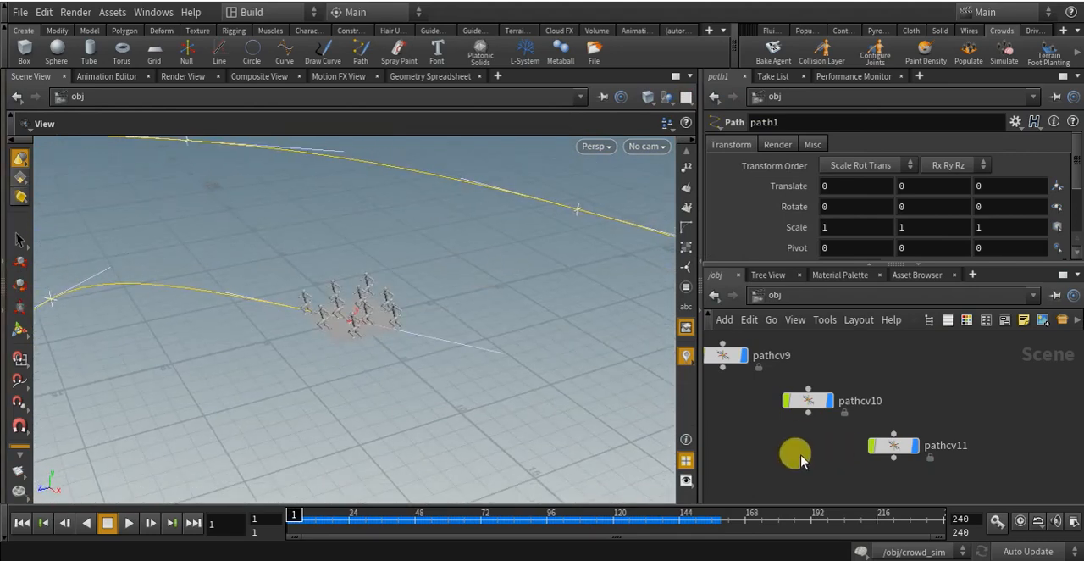
pyautogui.press('h')
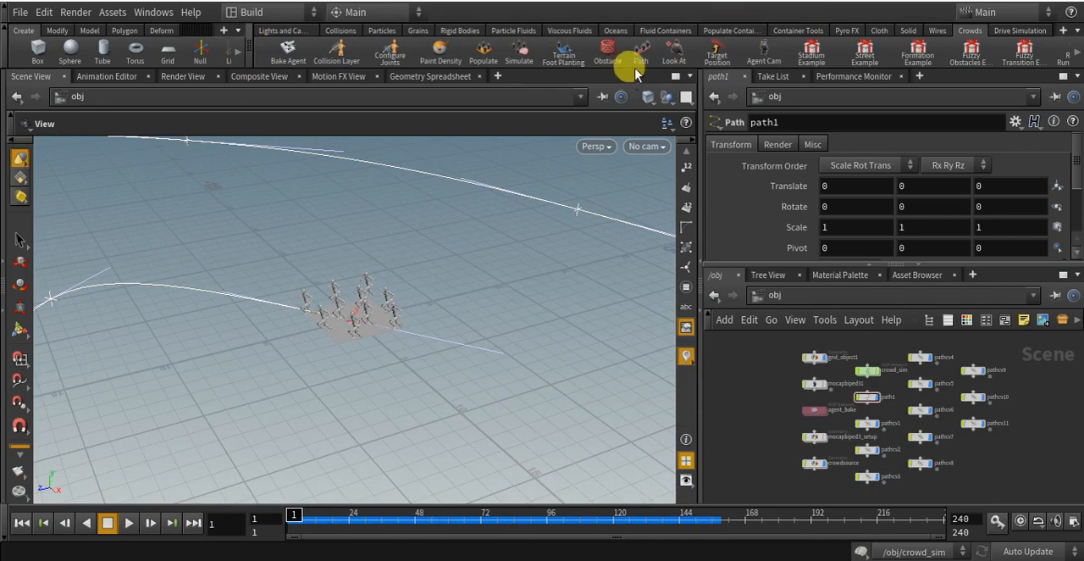
# Start the Crowds shelf Path tool and select the path1 node as its curve
pyautogui.click(641, 52)
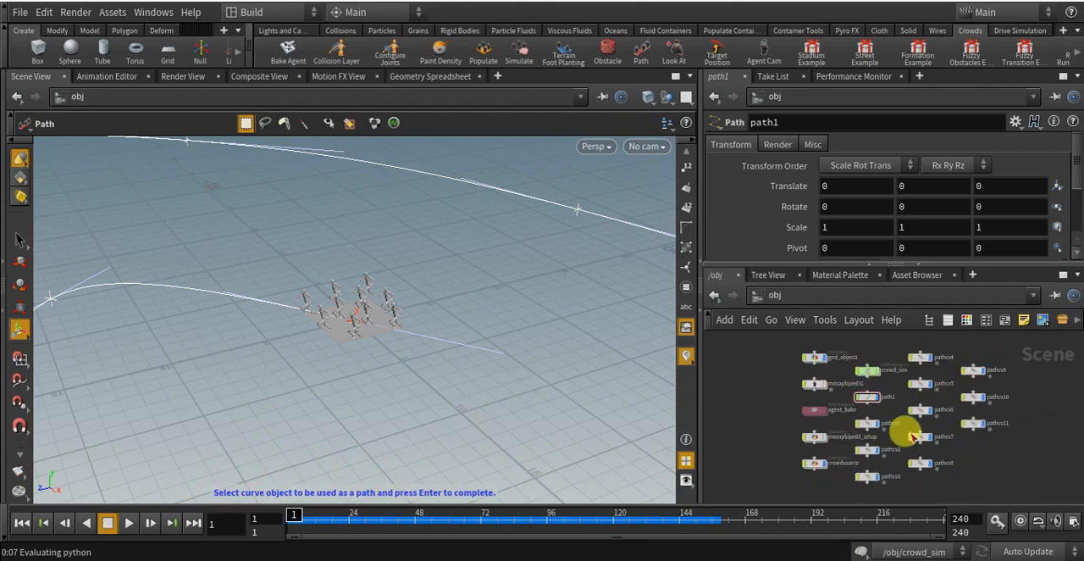
pyautogui.click(866, 423)
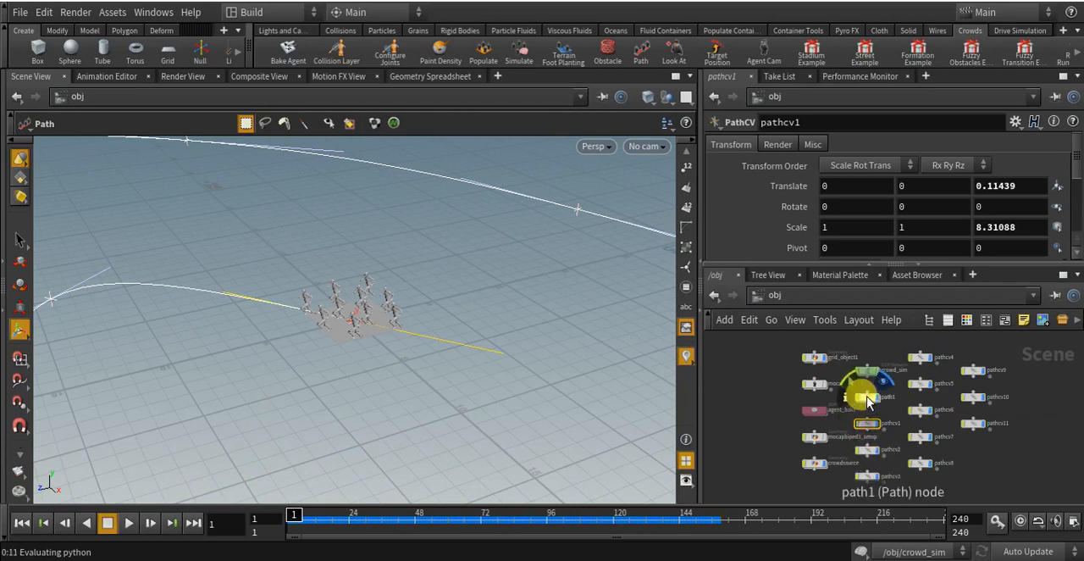
pyautogui.click(865, 397)
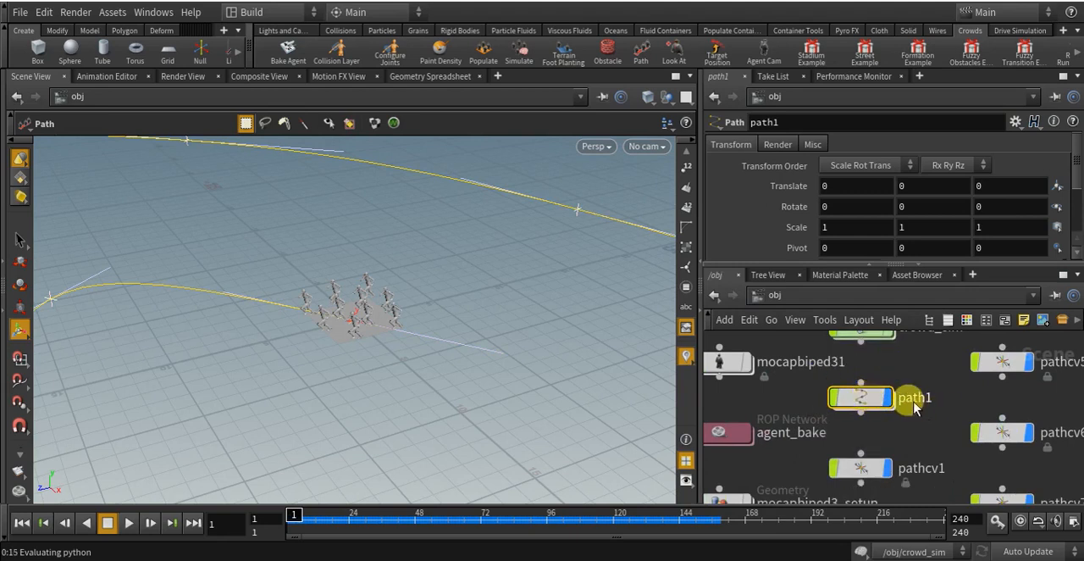
pyautogui.moveTo(902, 454)
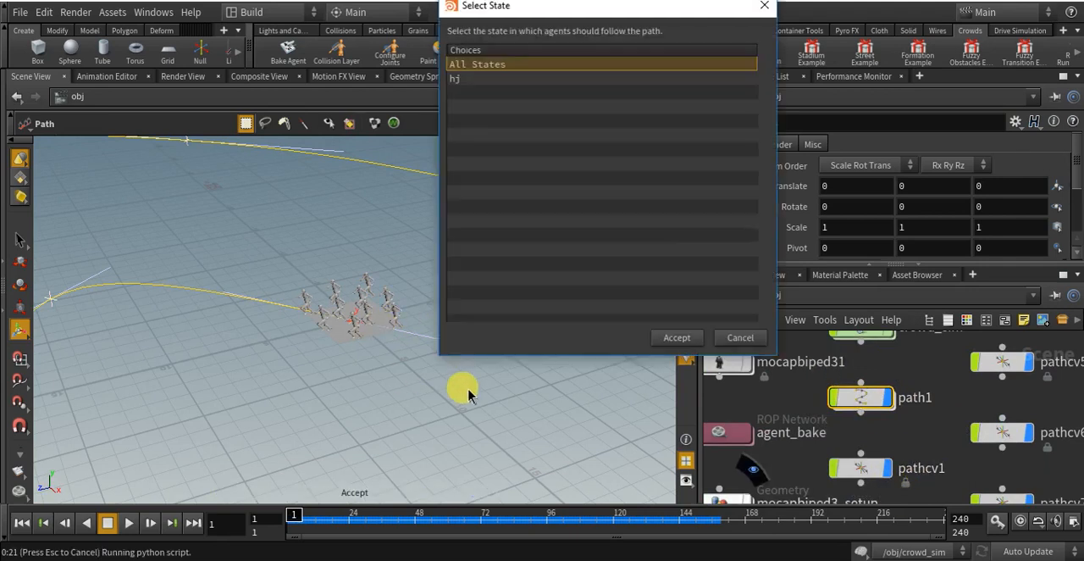
# Choose hj in the Select State dialog and accept, creating the POP Steer Path node
pyautogui.click(576, 78)
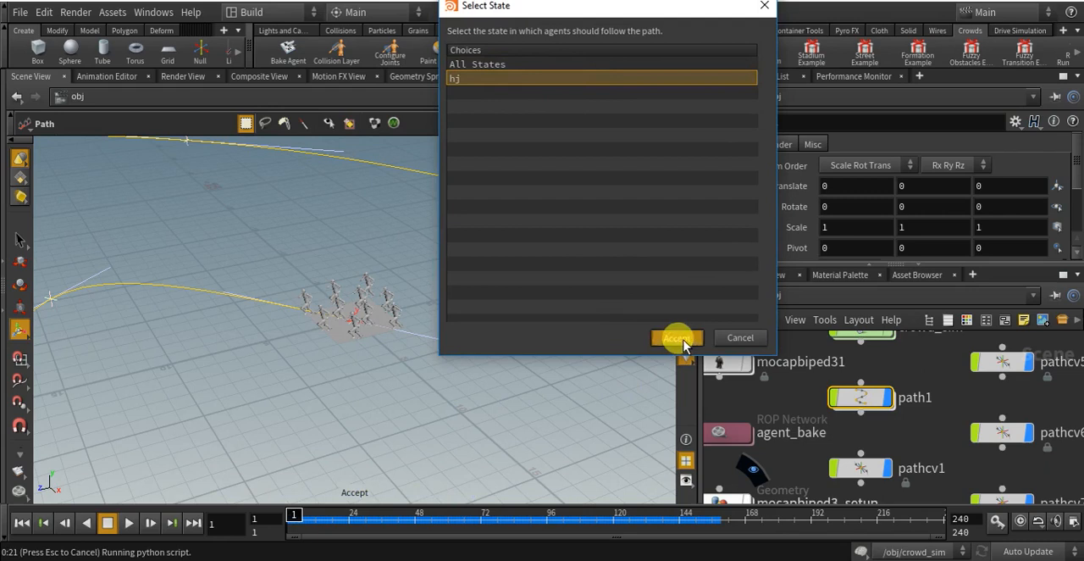
pyautogui.click(673, 337)
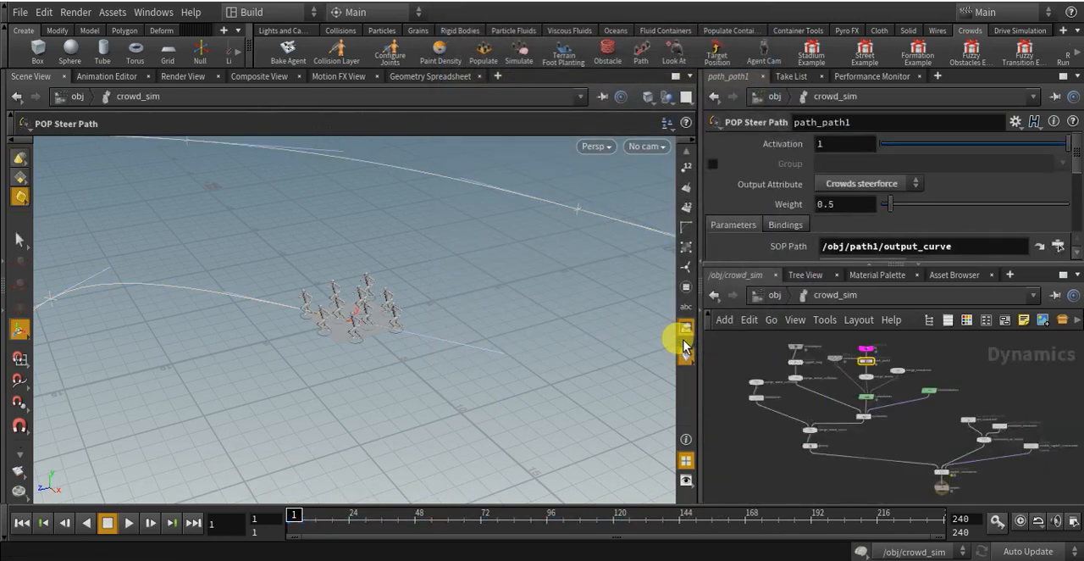
pyautogui.moveTo(769, 295)
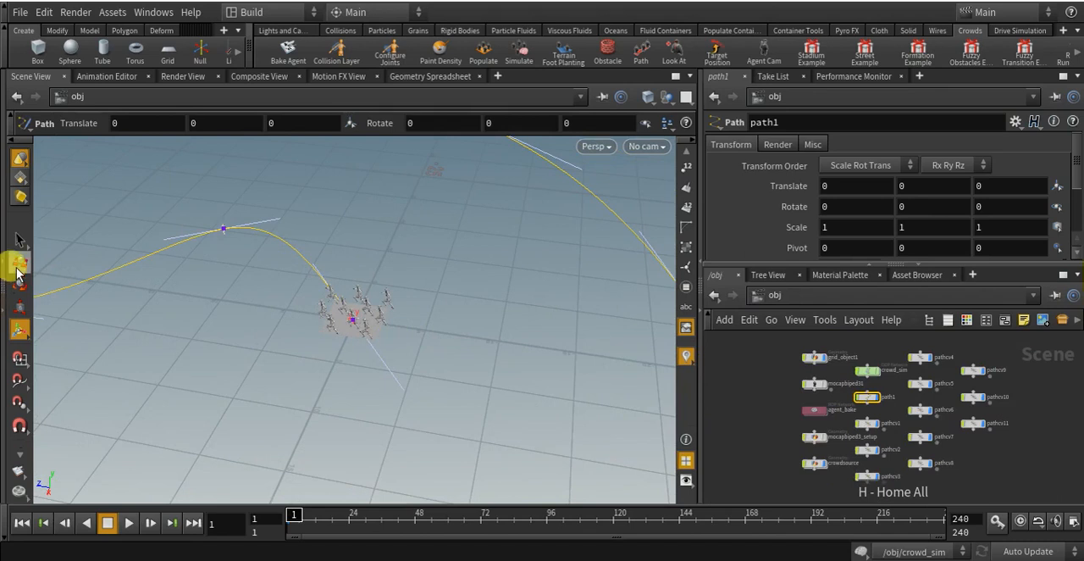
# Switch to the Select tool and orbit the view around the looping path
pyautogui.click(19, 253)
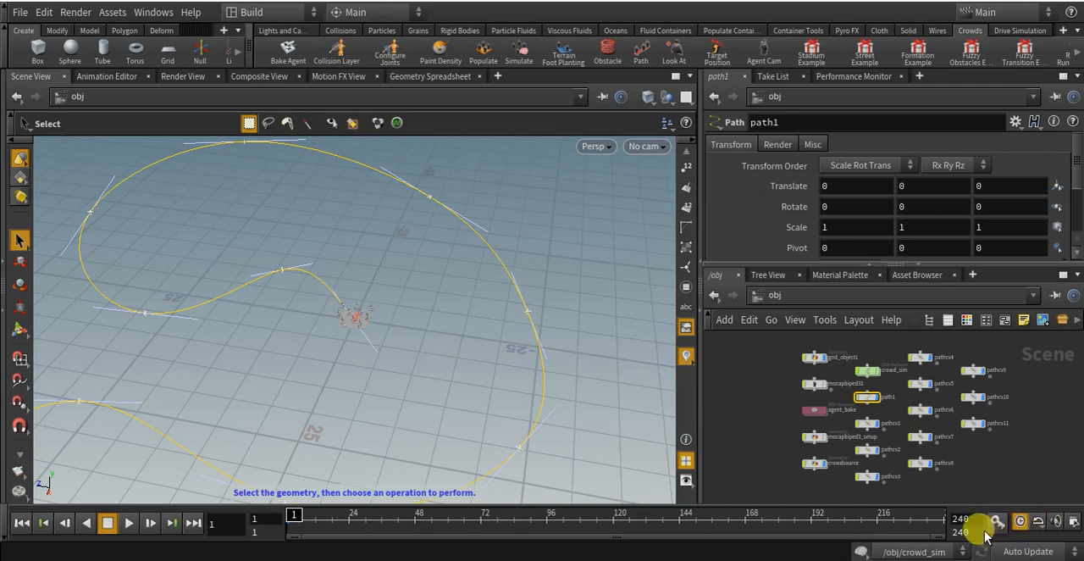
pyautogui.moveTo(847, 538)
pyautogui.write('500')
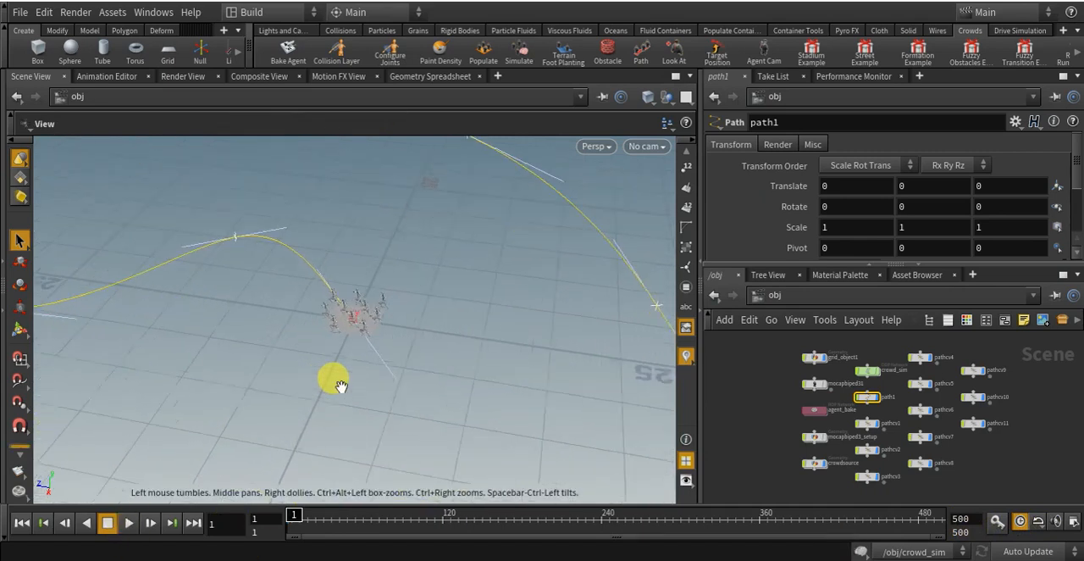
pyautogui.moveTo(335, 381); pyautogui.dragTo(271, 331)
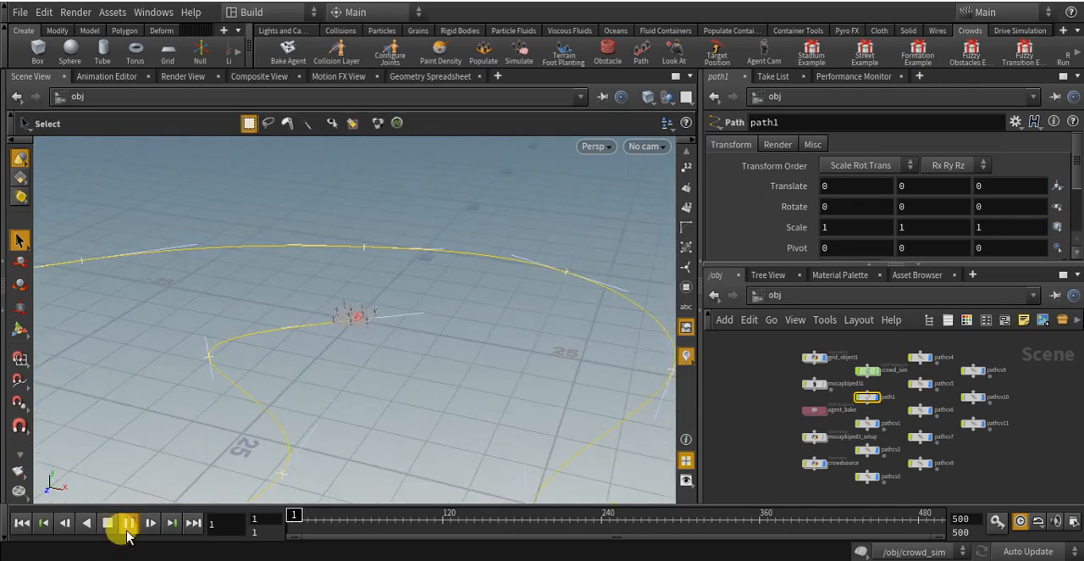
# Play the crowd simulation past frame 450, then pick a path point to reshape
pyautogui.click(128, 523)
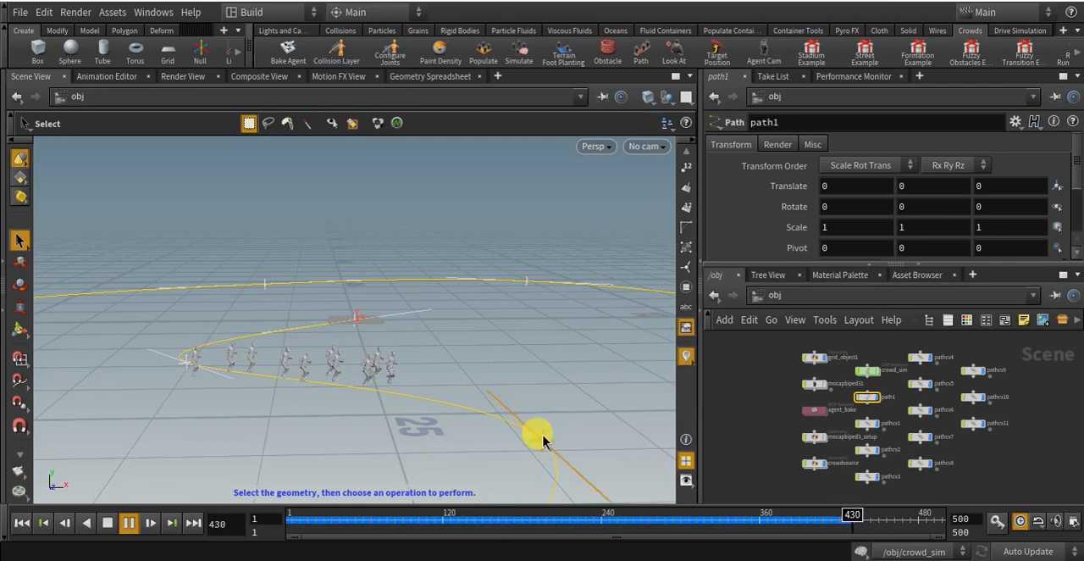
pyautogui.click(129, 522)
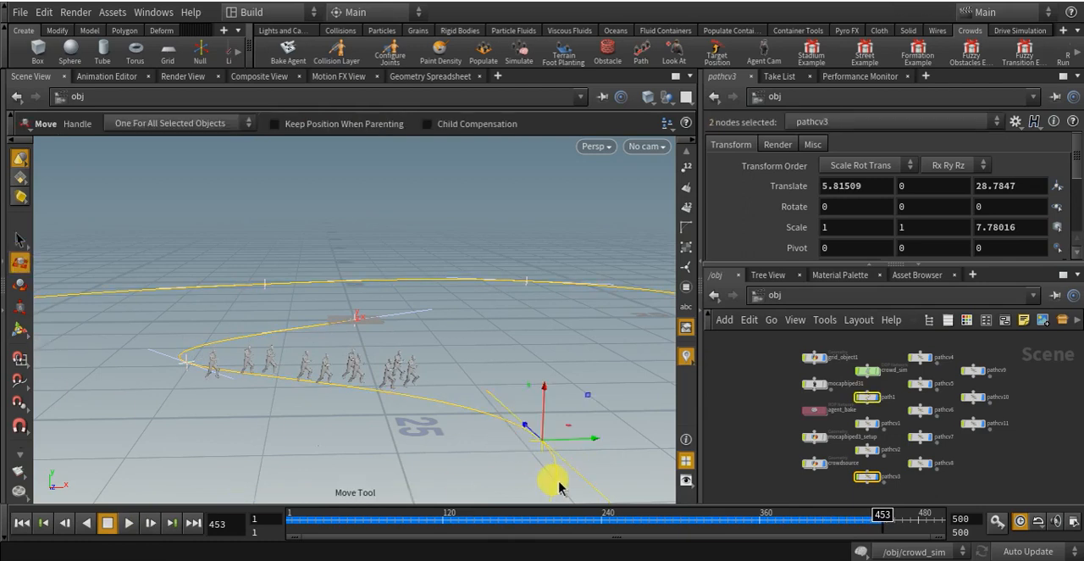
# Move path point pathcv3 down and replay the simulation from frame 1
pyautogui.moveTo(559, 479); pyautogui.dragTo(525, 445)
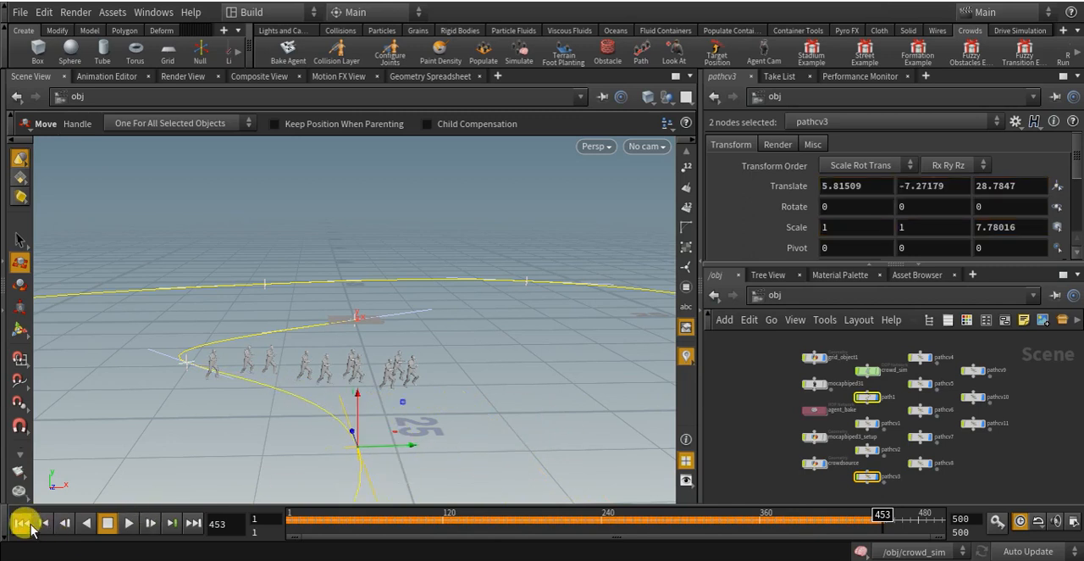
pyautogui.click(22, 522)
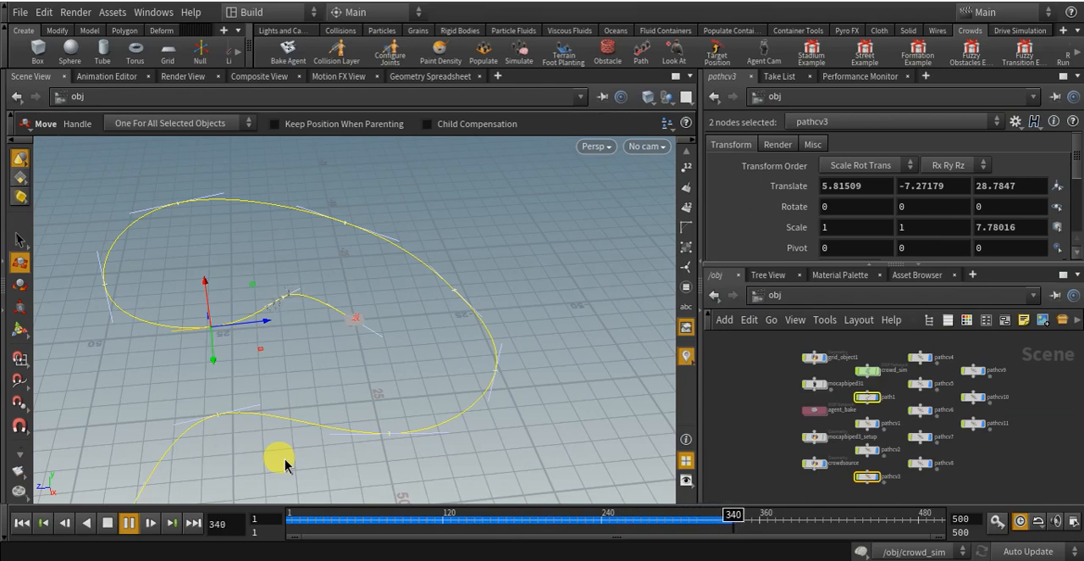
pyautogui.click(130, 523)
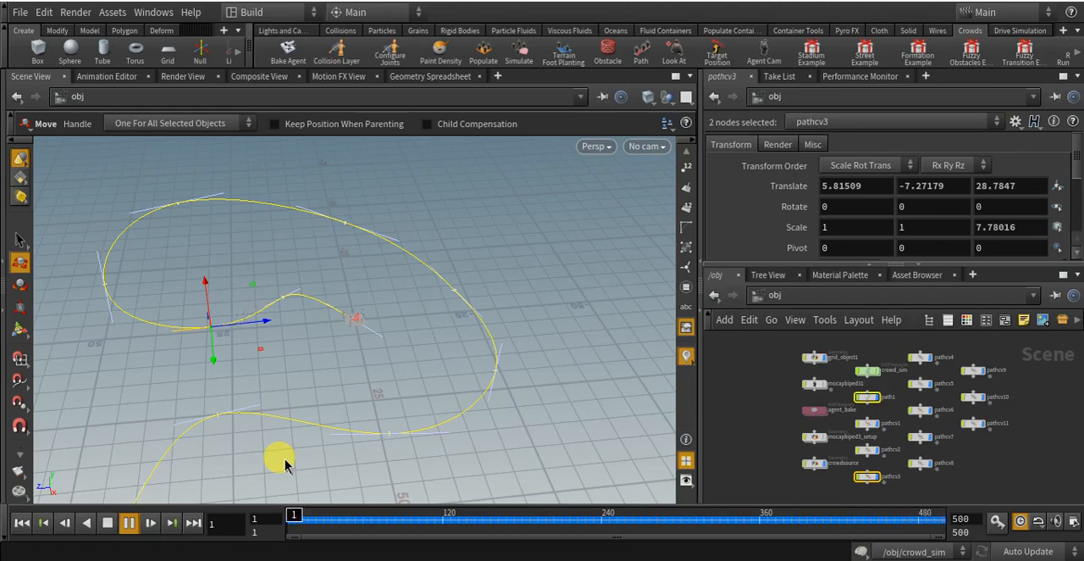
pyautogui.click(66, 522)
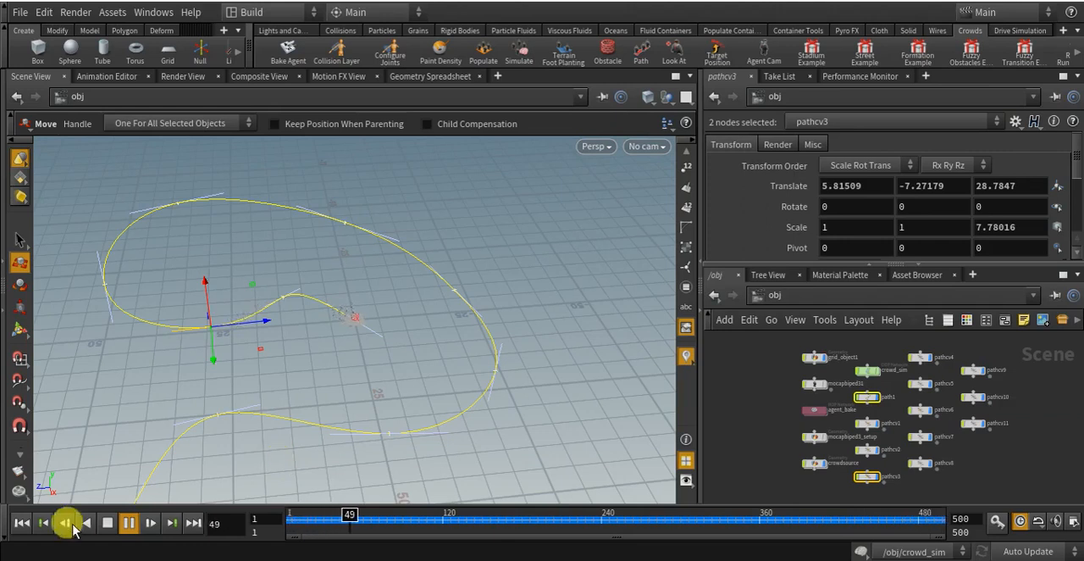